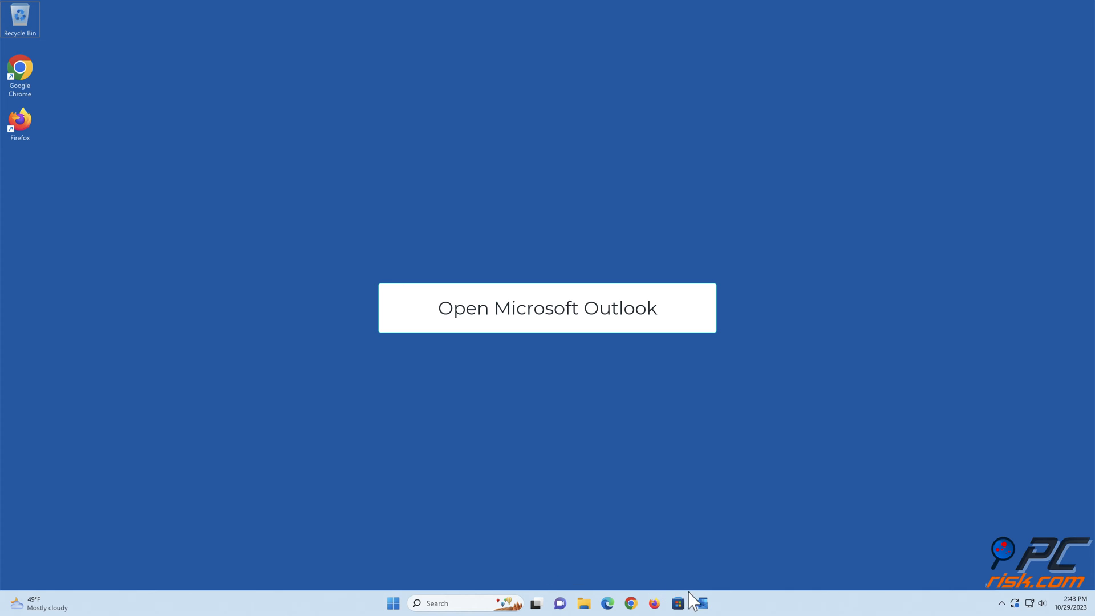
Launch Outlook from the taskbar so the mailbox inbox appears
left_click(702, 604)
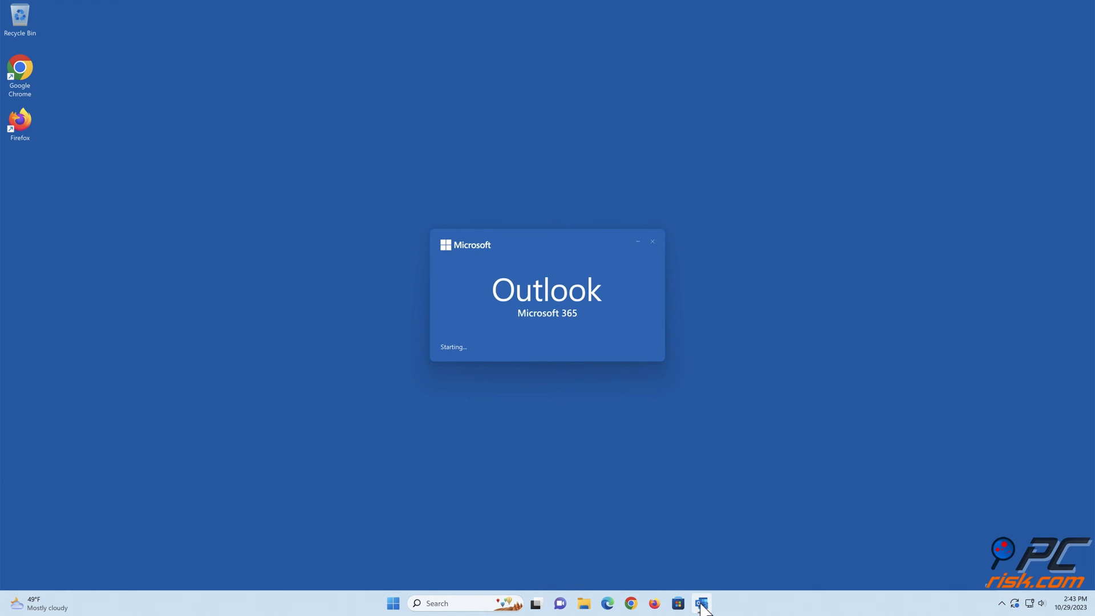
left_click(701, 602)
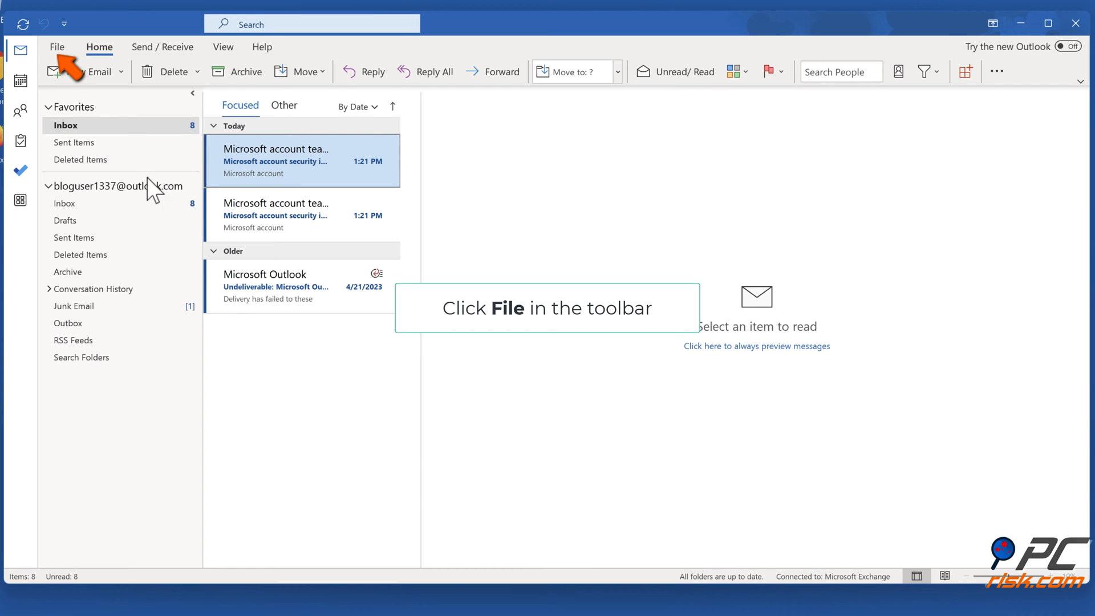
Go to File and bring up the Outlook Options window at Advanced
left_click(57, 46)
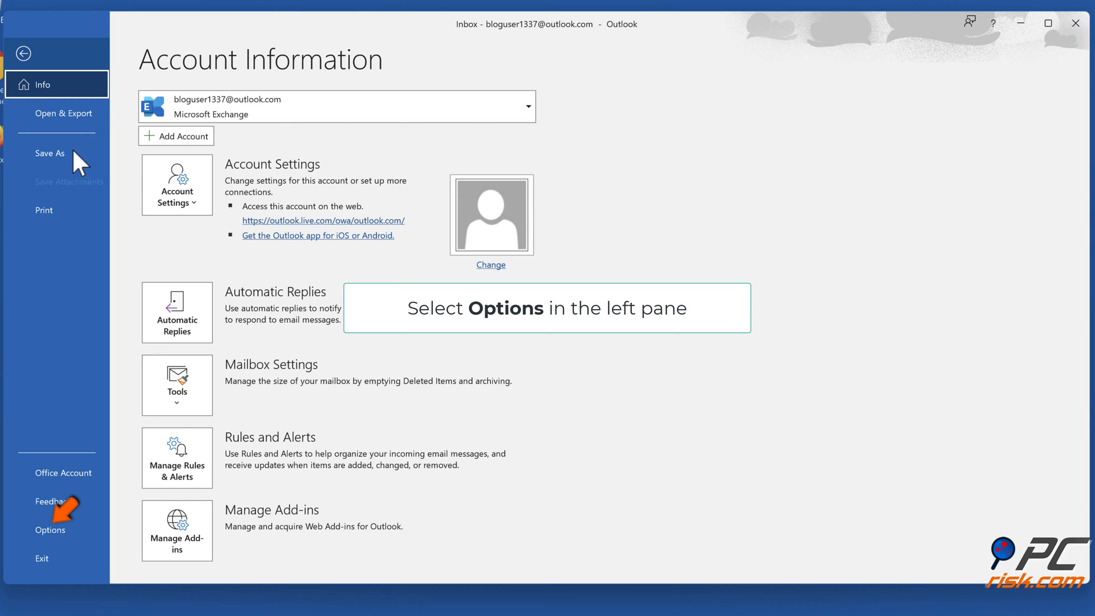
mouse_move(56, 548)
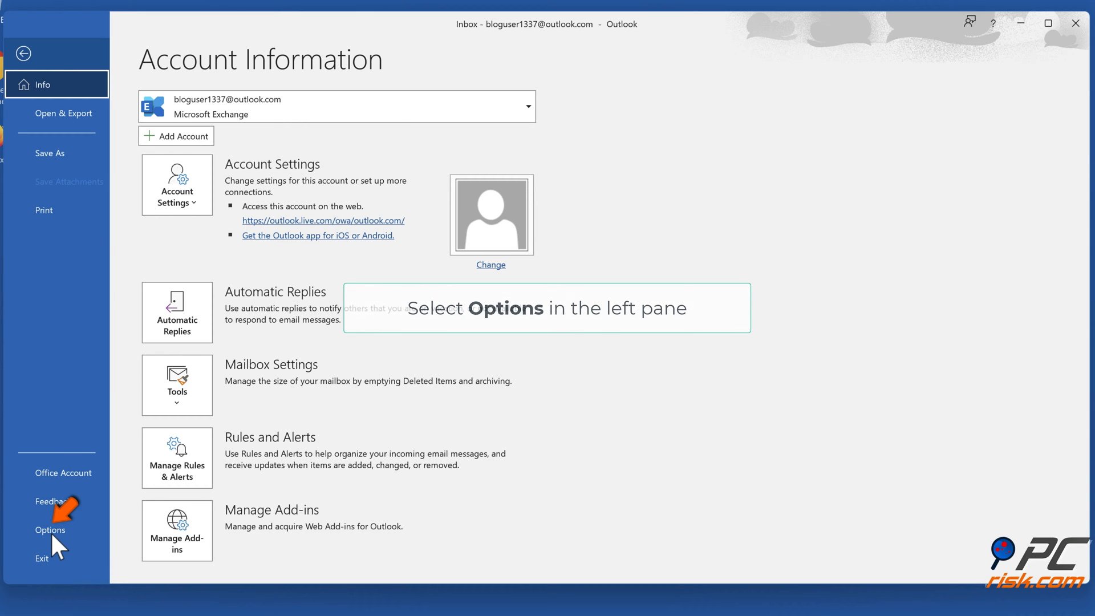
left_click(51, 529)
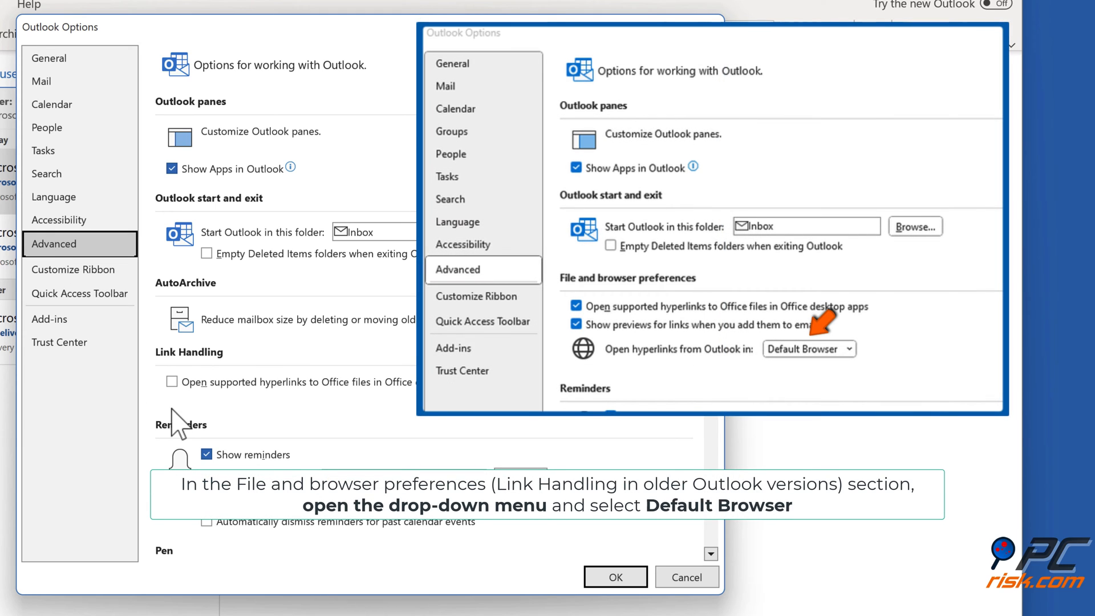
mouse_move(309, 413)
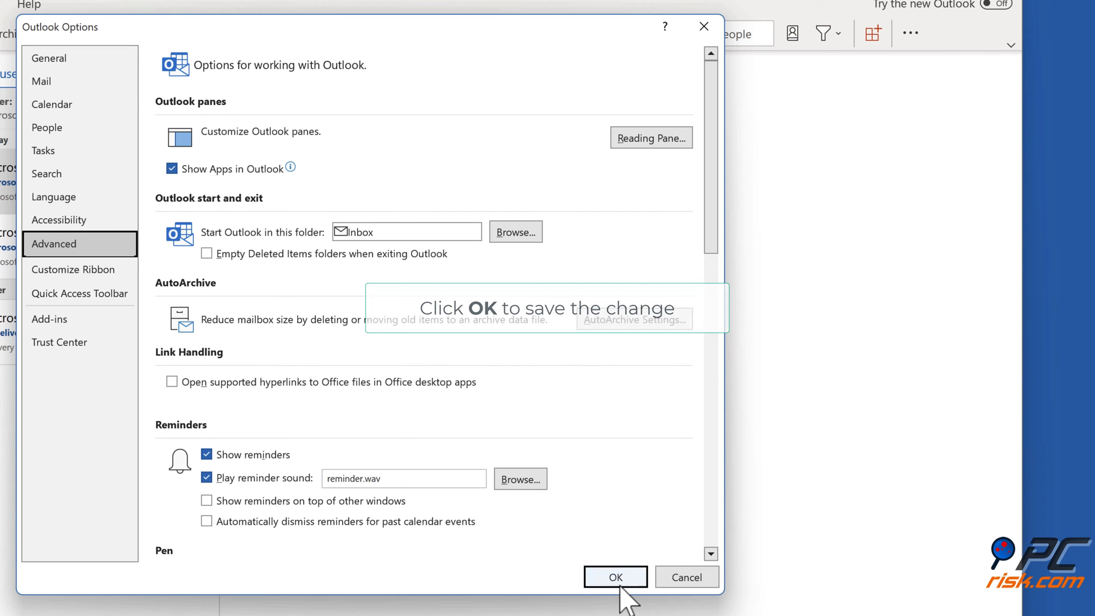
Confirm hyperlinks open in the Default Browser with OK, then close Outlook
left_click(614, 577)
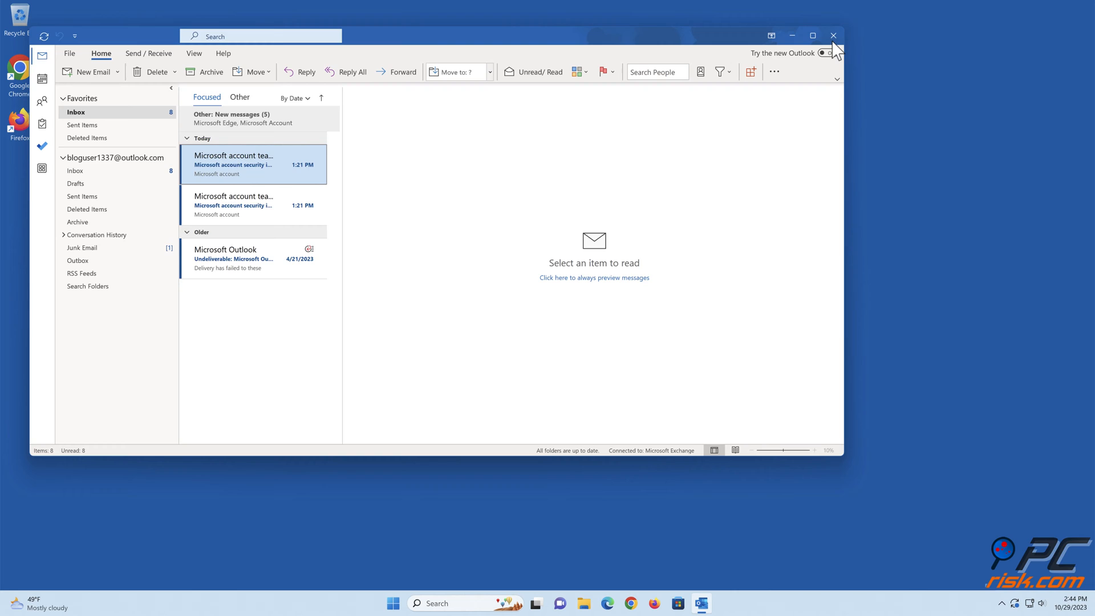
left_click(833, 36)
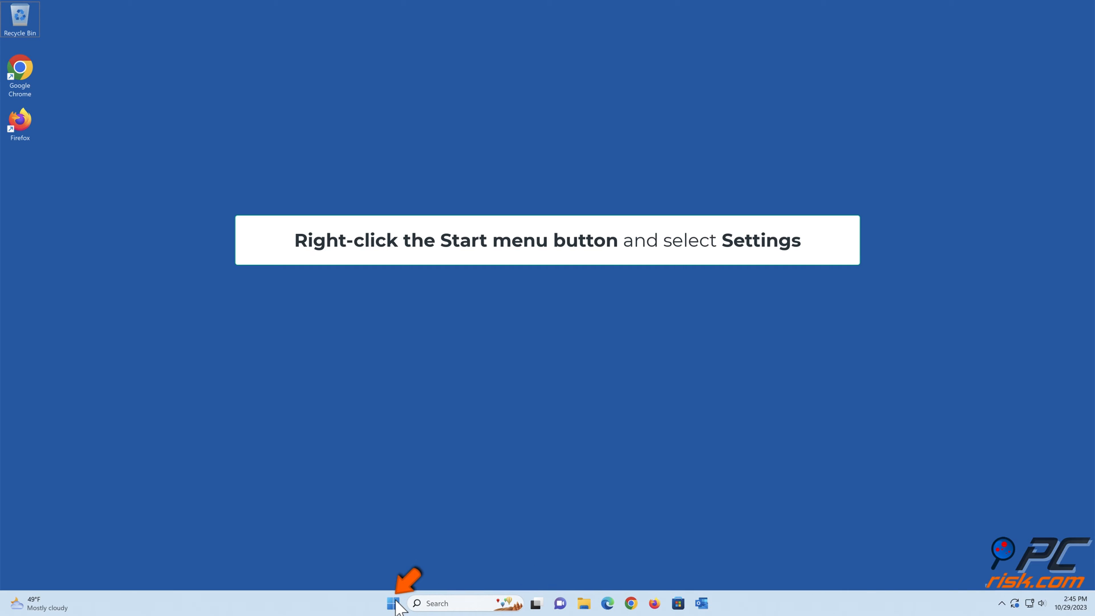
Open Windows Settings from the Start button's quick-access menu
right_click(394, 603)
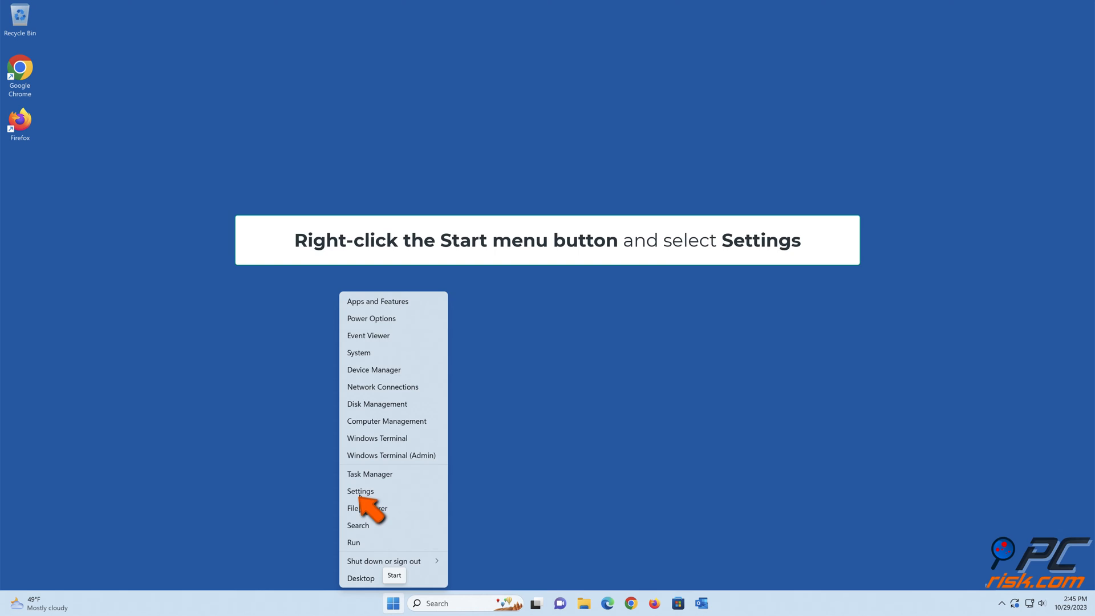
left_click(361, 491)
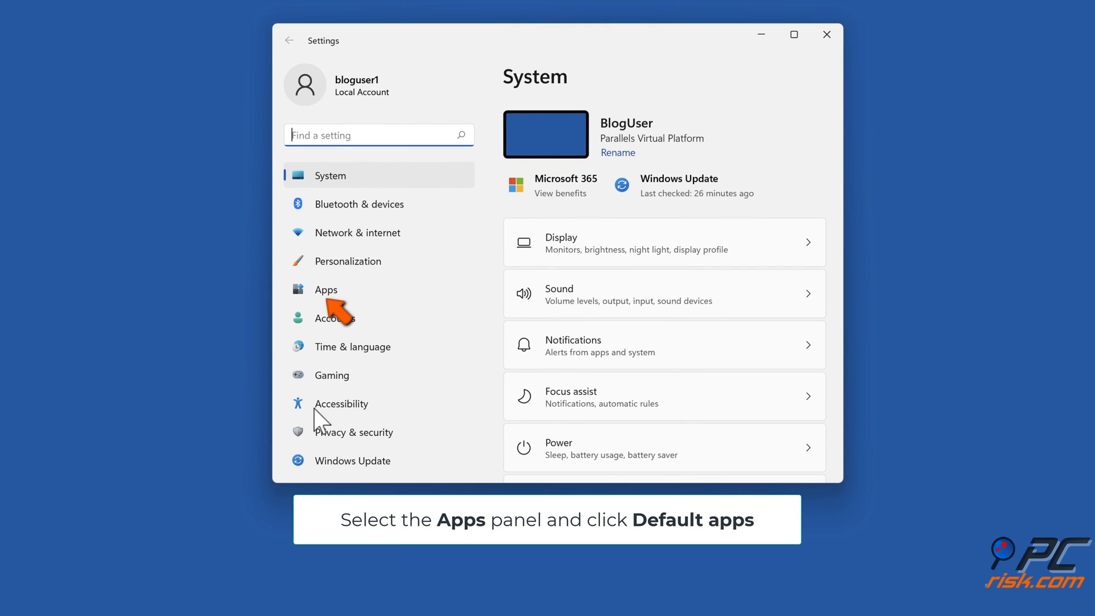
Browse Apps > Default apps and select Google Chrome's default-app page
left_click(326, 288)
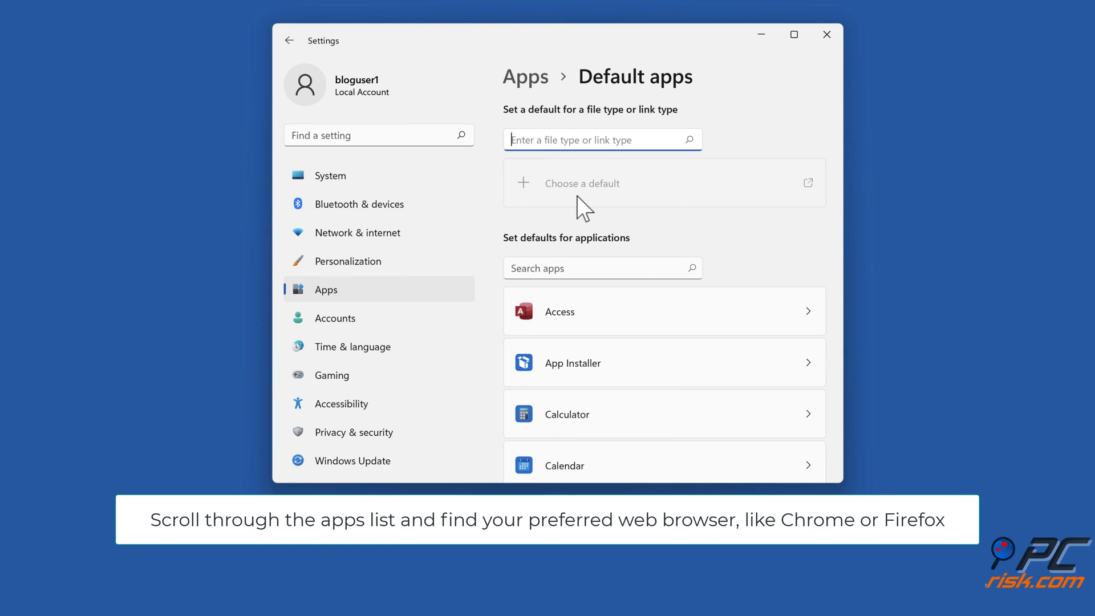
scroll("down", 3)
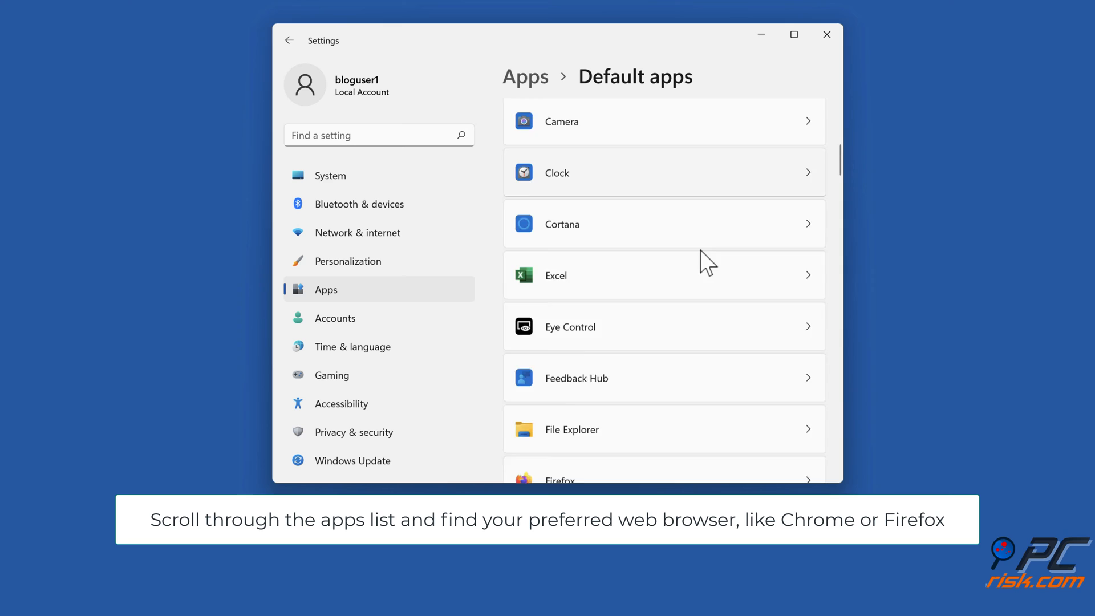
scroll("down", 3)
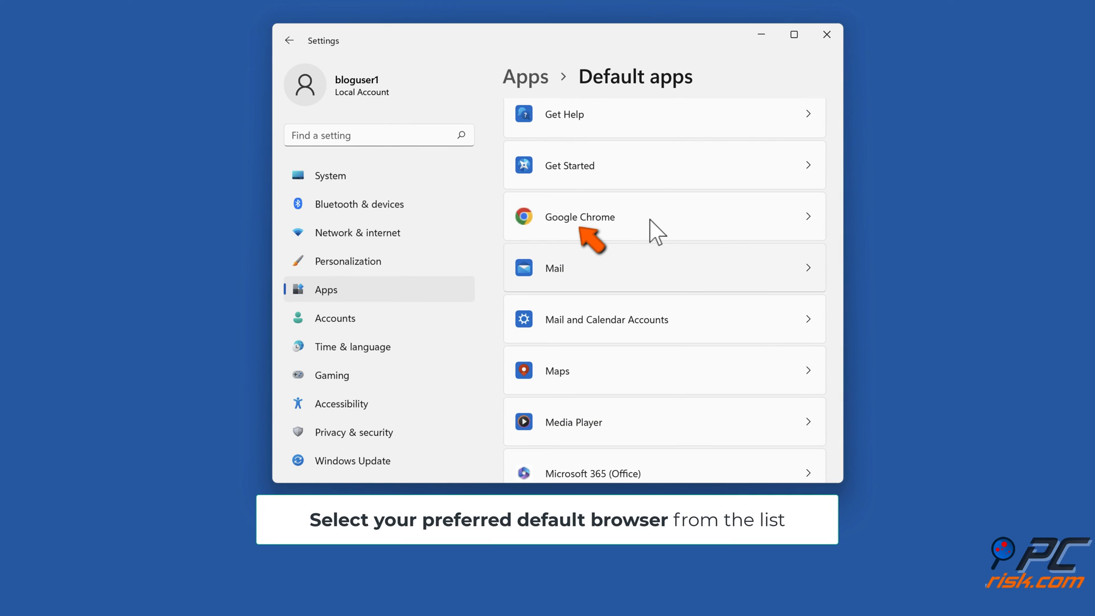
left_click(664, 217)
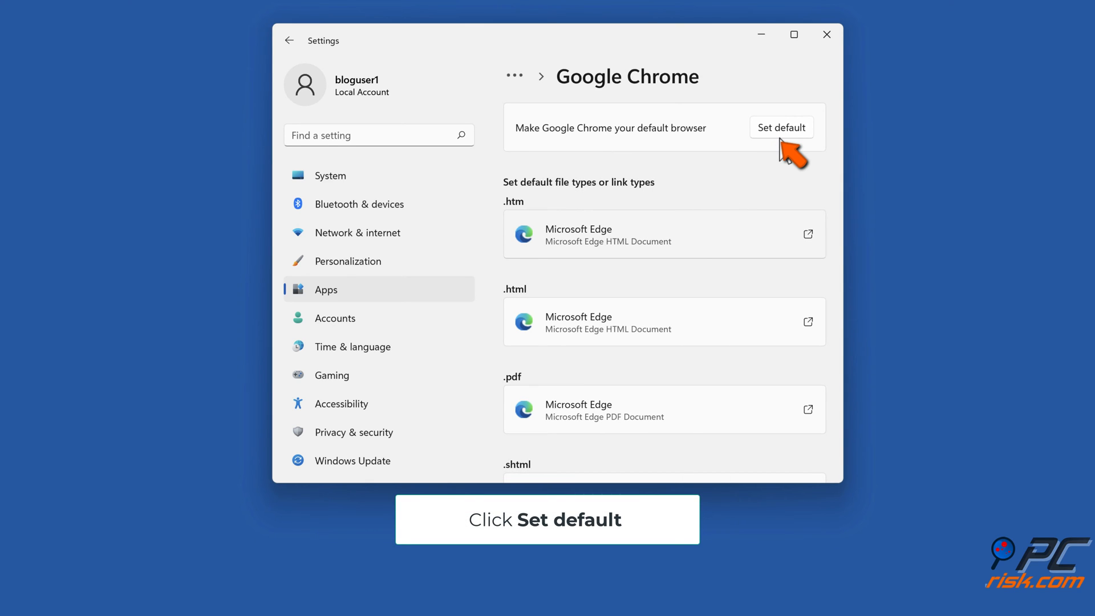
Set Google Chrome as the default browser, then close Windows Settings
left_click(782, 126)
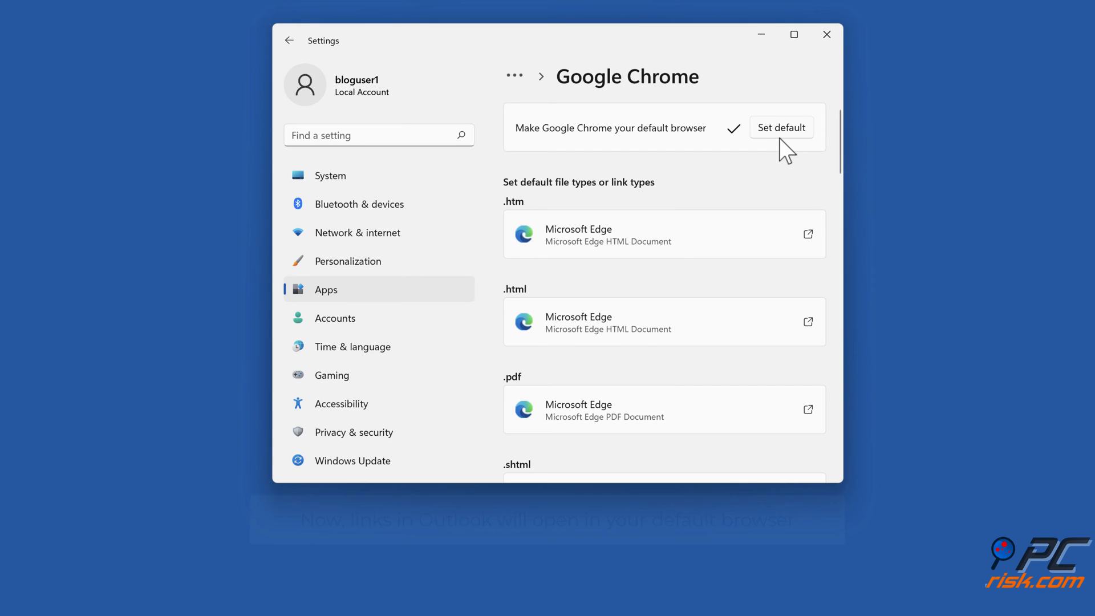
left_click(780, 126)
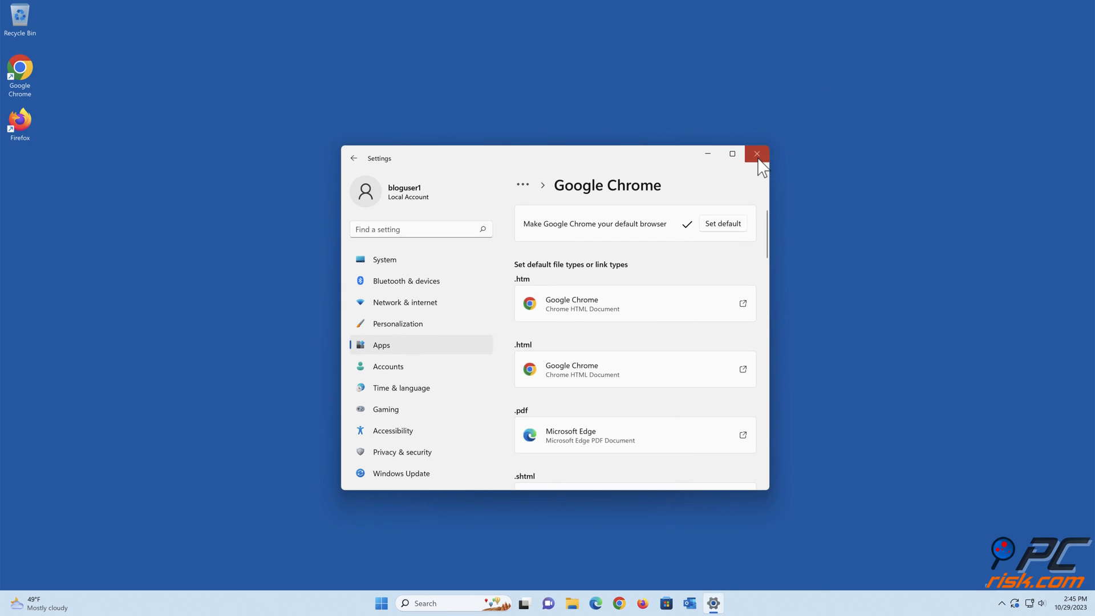
left_click(757, 154)
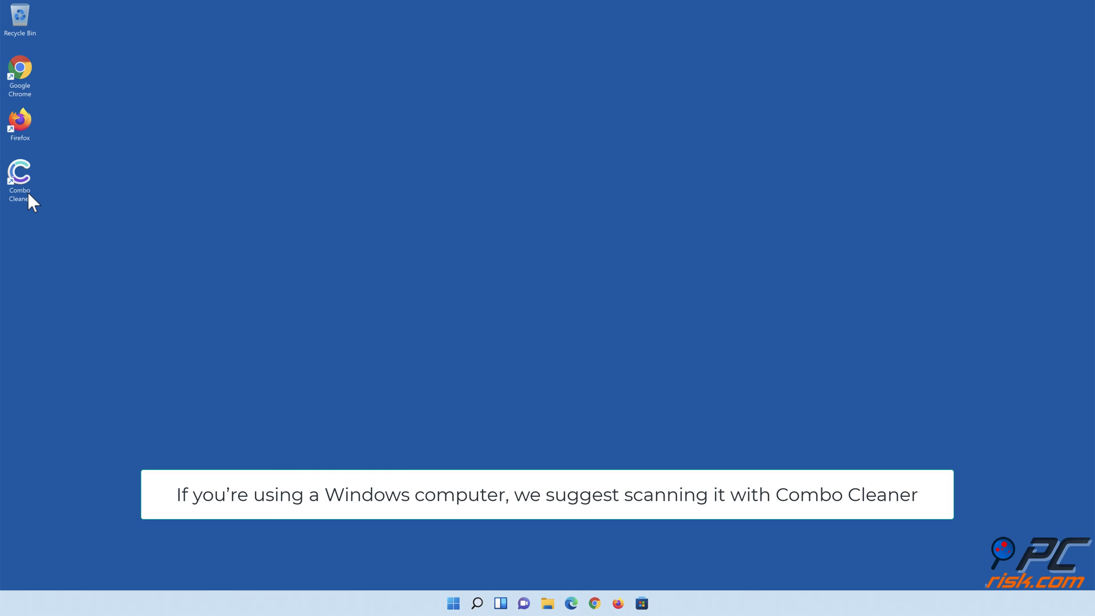
Launch Combo Cleaner, run a quick scan and quarantine the 323 detected threats
double_click(19, 172)
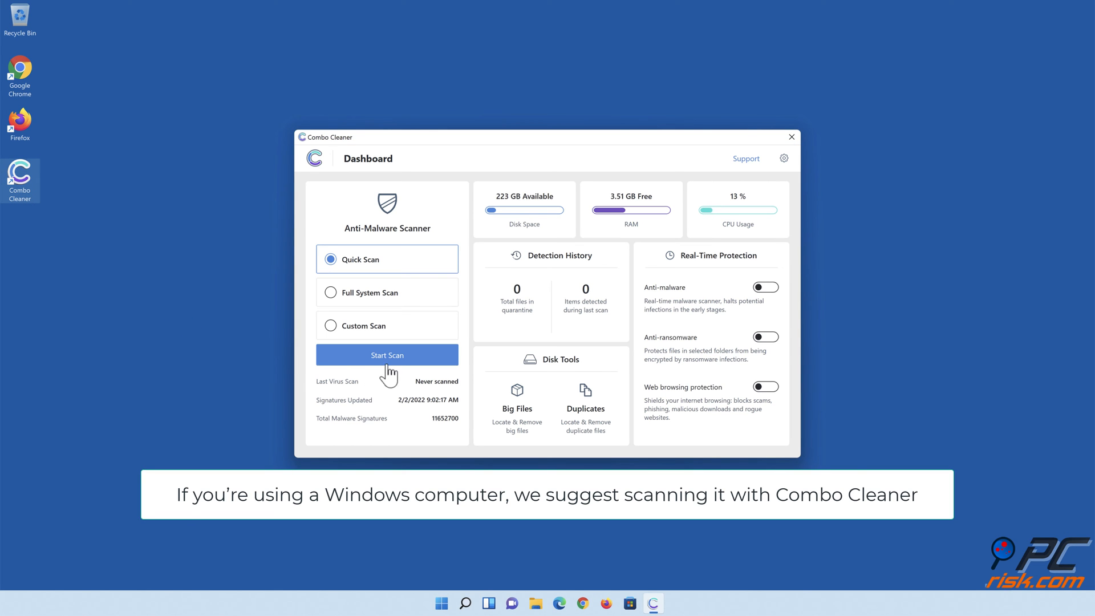
left_click(387, 355)
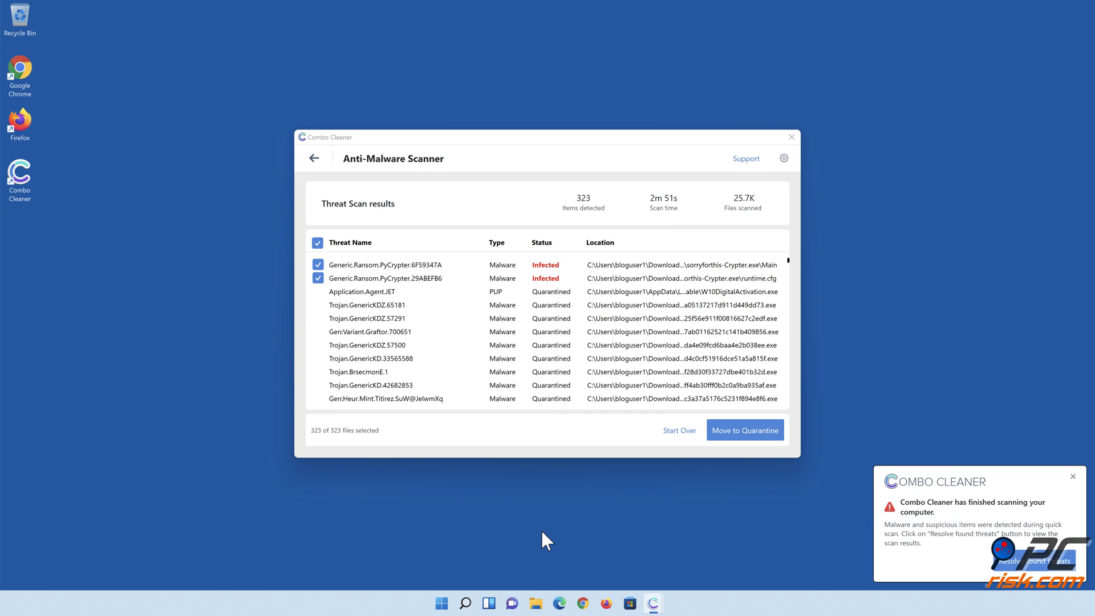
mouse_move(744, 444)
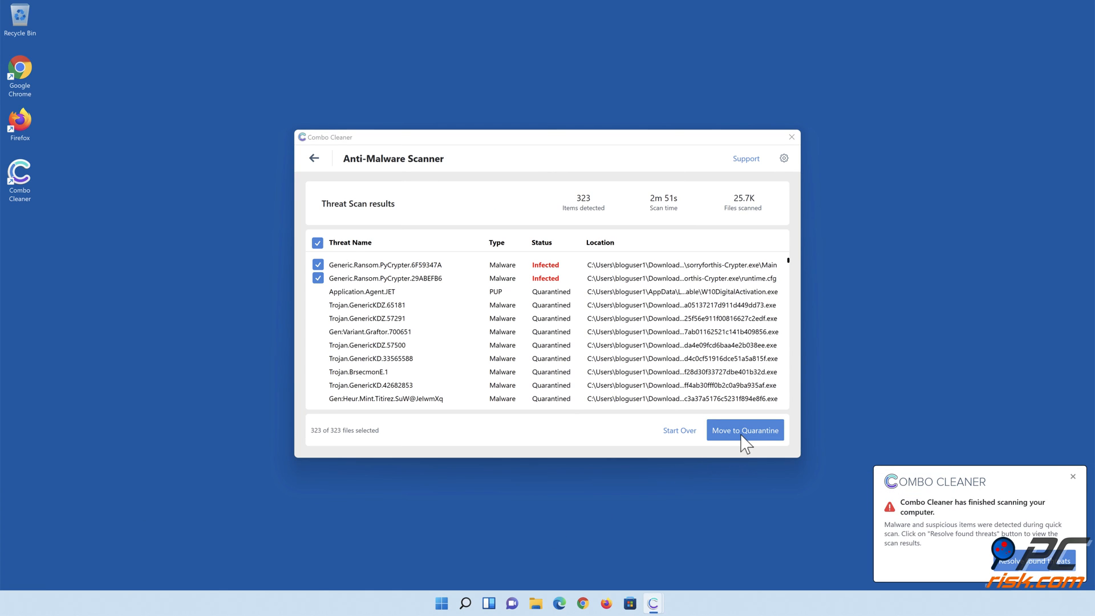
left_click(745, 430)
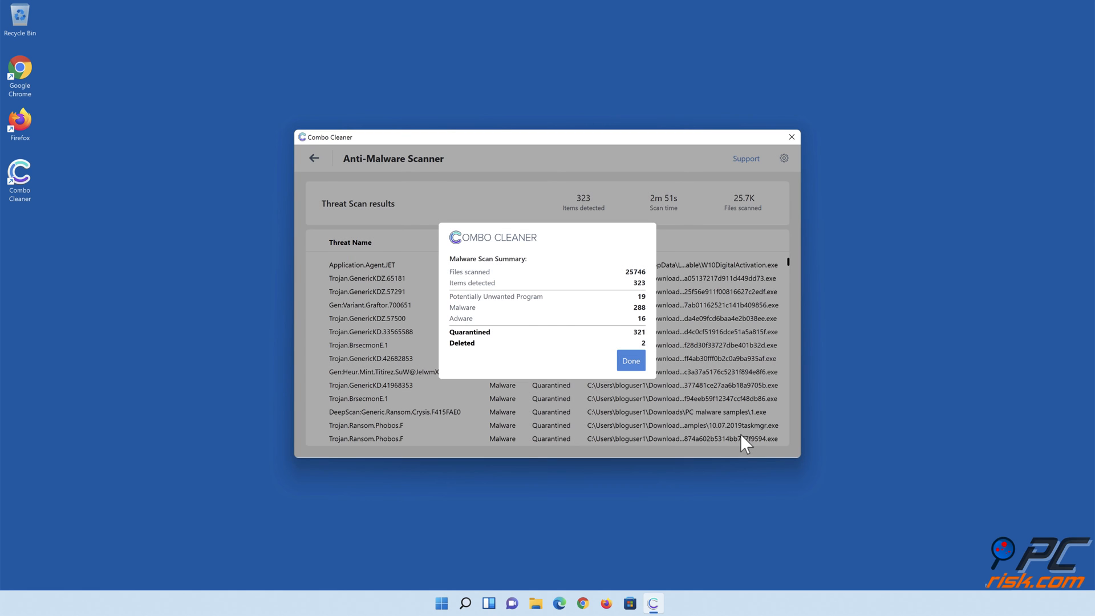
mouse_move(630, 360)
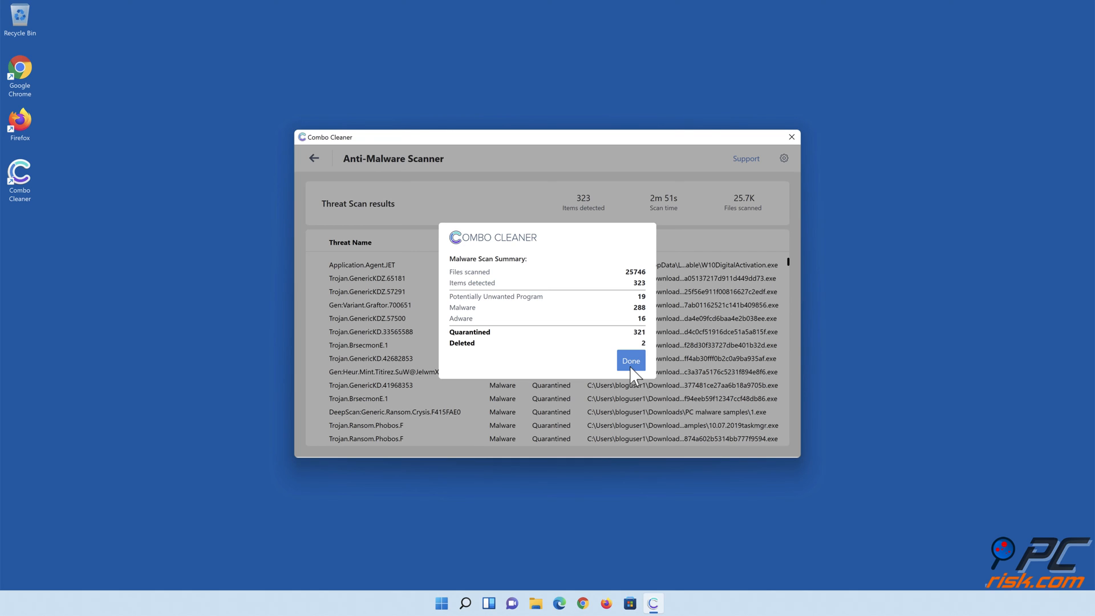
left_click(629, 361)
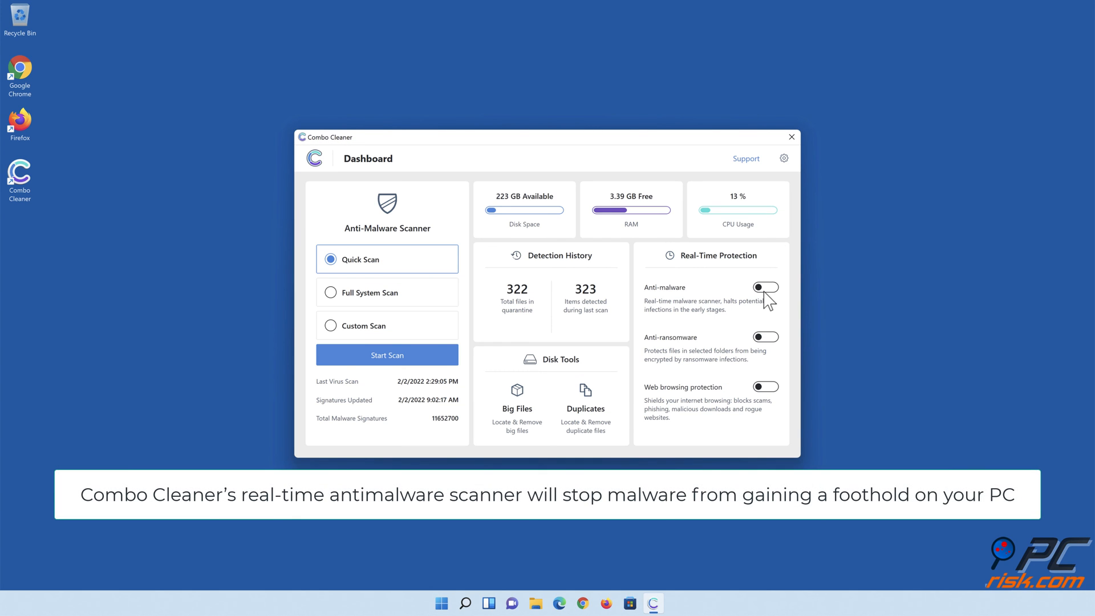
Enable real-time anti-malware protection and switch on anti-ransomware to reach its settings
left_click(766, 288)
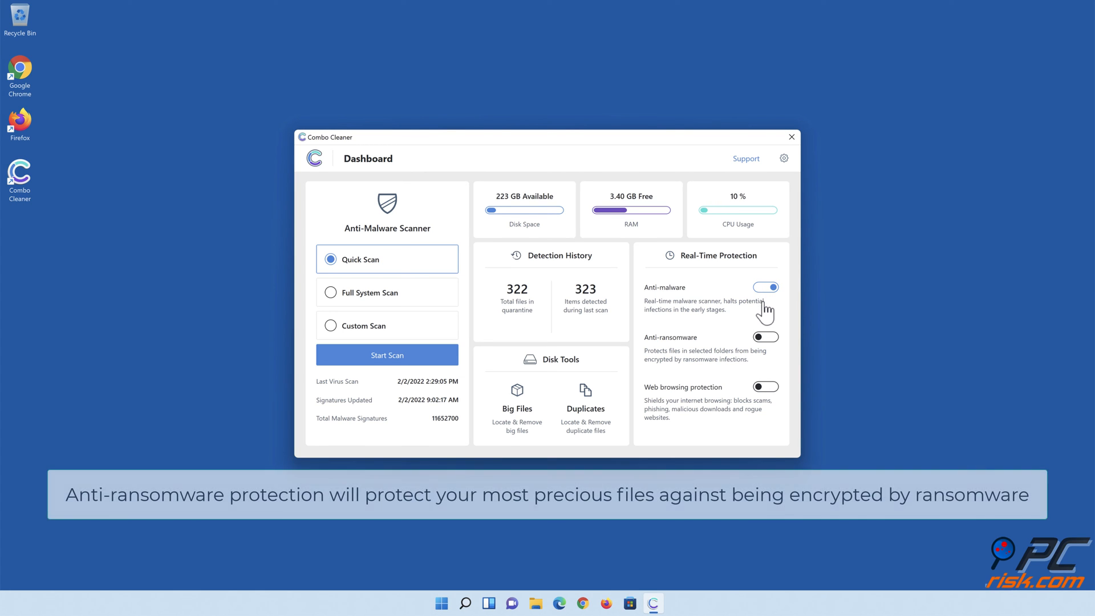
left_click(783, 158)
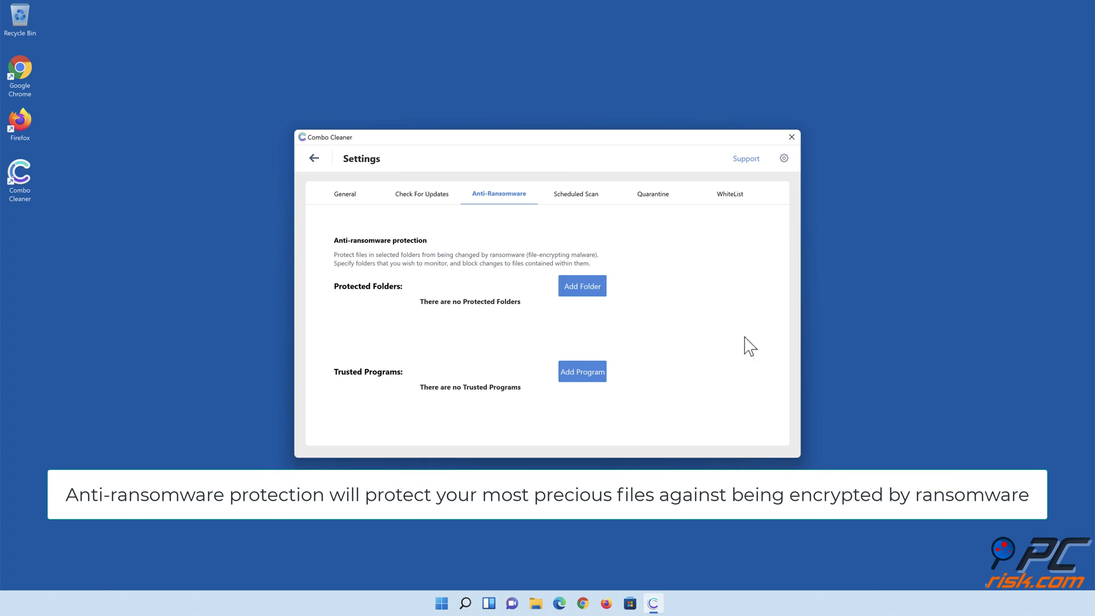
Add Libraries > Documents as a ransomware-protected folder and return to the dashboard
left_click(582, 285)
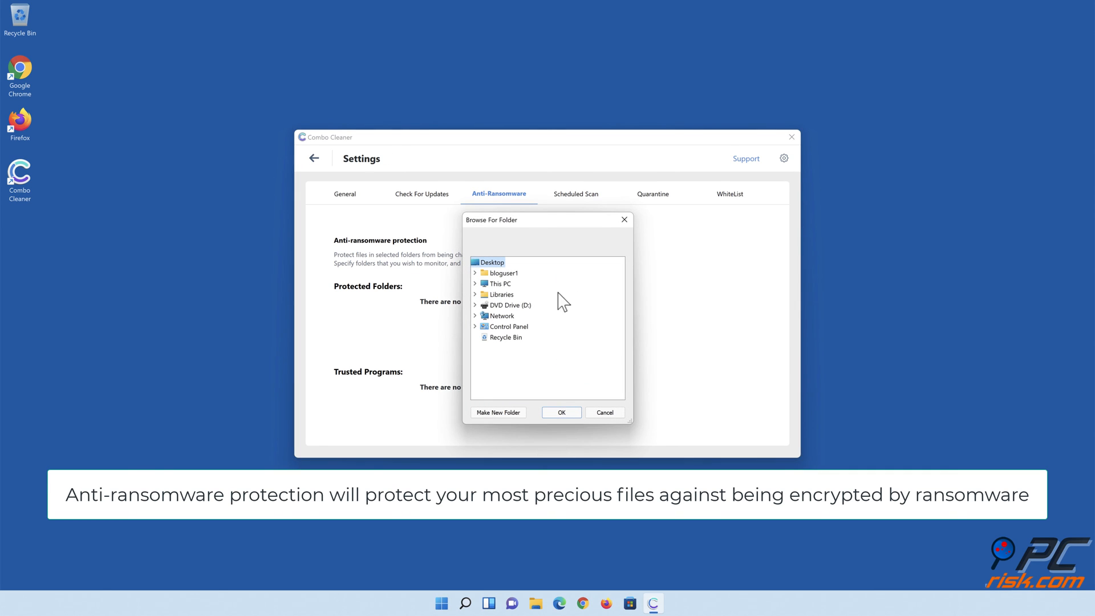
left_click(476, 294)
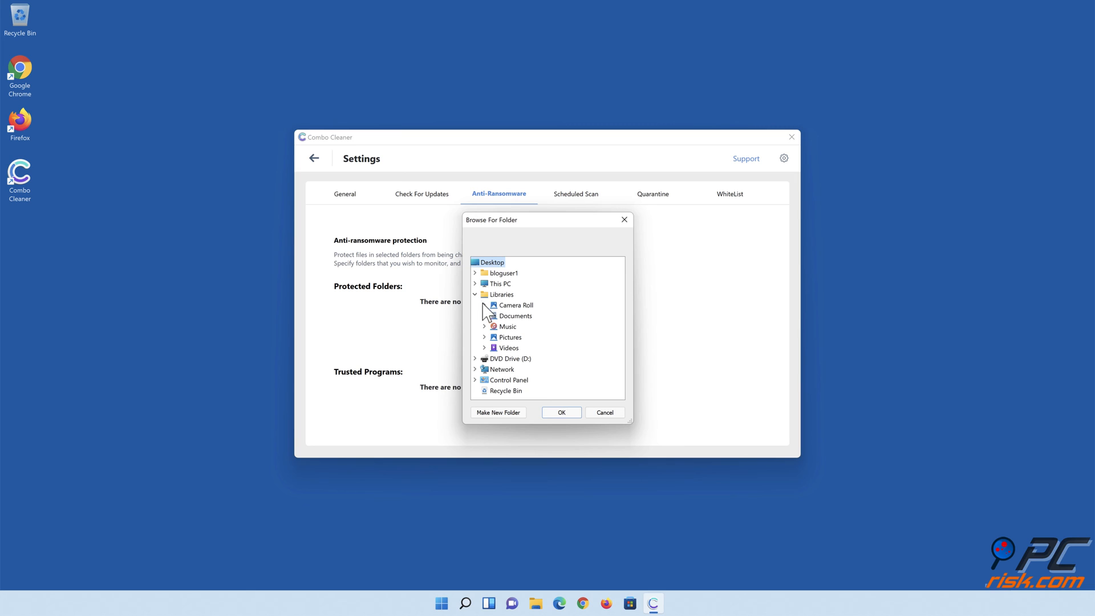
left_click(515, 316)
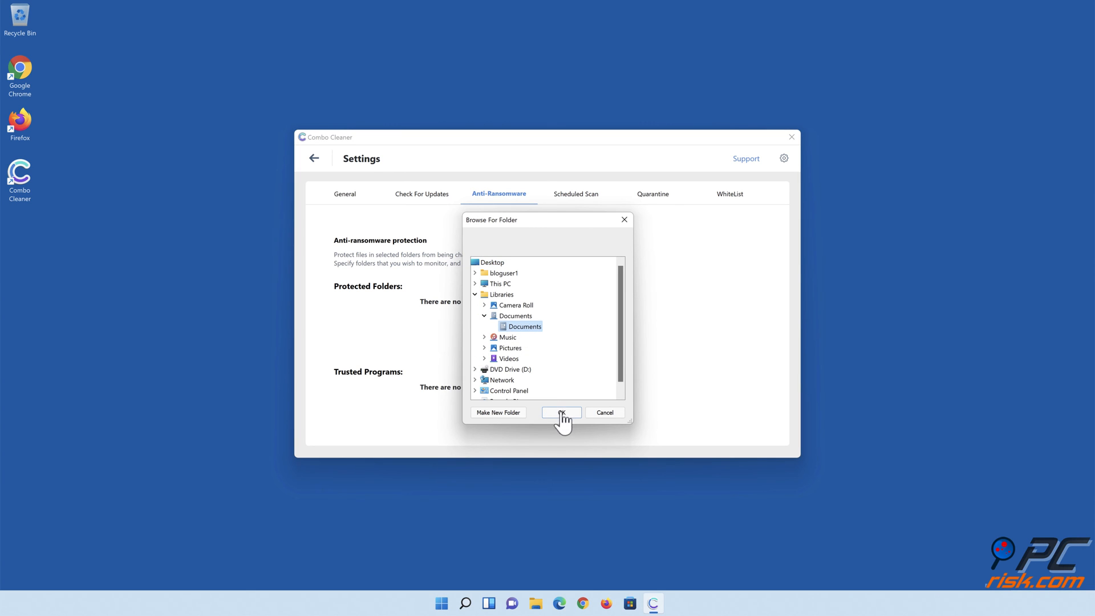
left_click(561, 412)
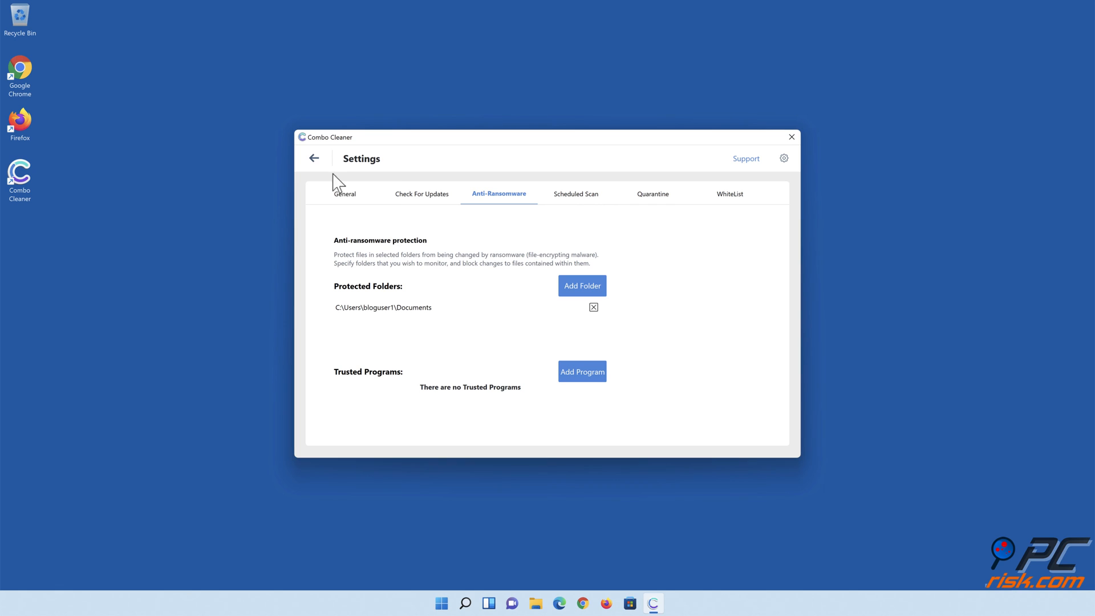
left_click(314, 157)
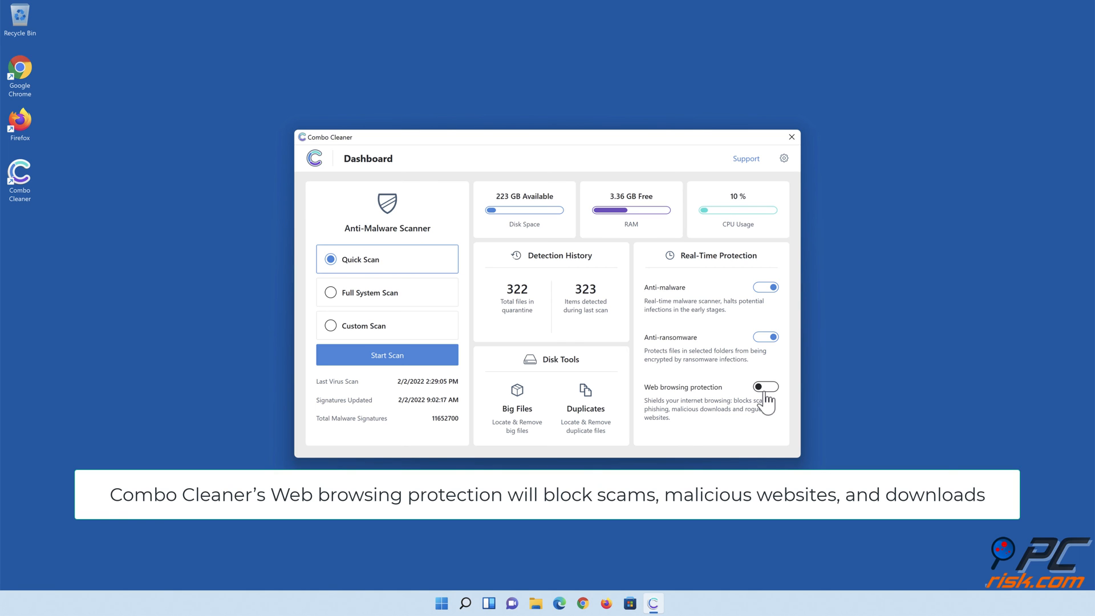
Enable web browsing protection, then close Combo Cleaner
left_click(766, 387)
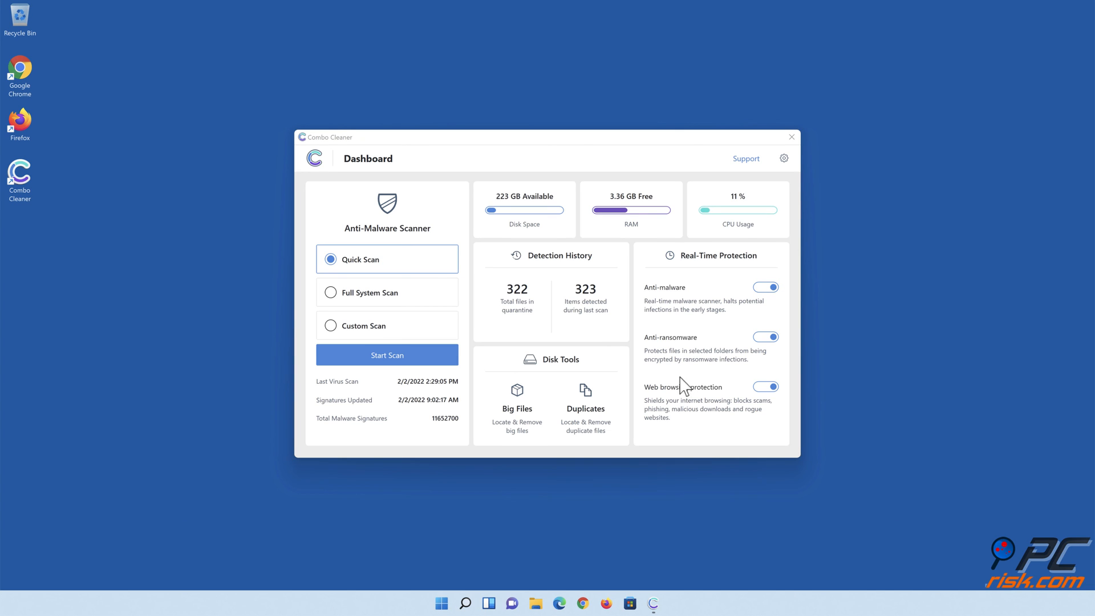
left_click(791, 136)
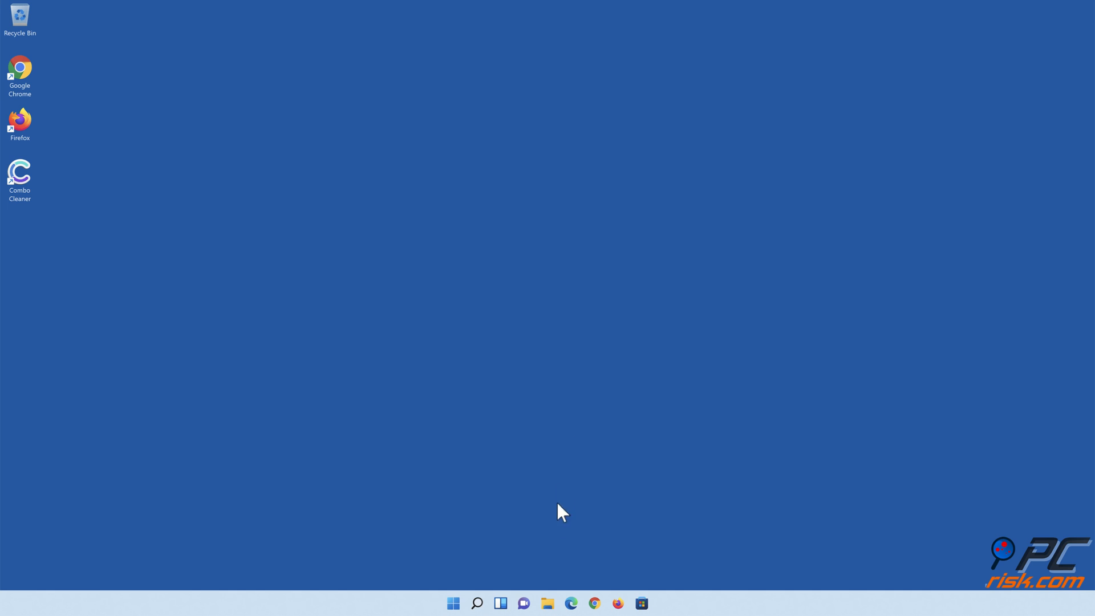